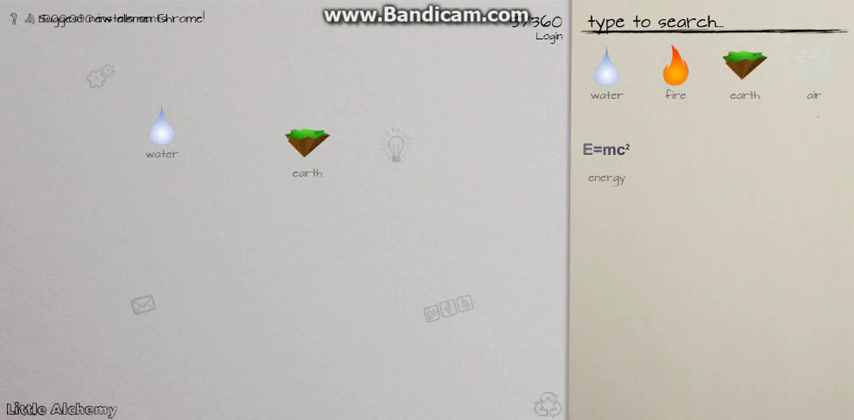
Combine base elements into earthquake, sea and pressure, then chain mud, brick, wall, house, village and city.
drag(604, 144, 304, 140)
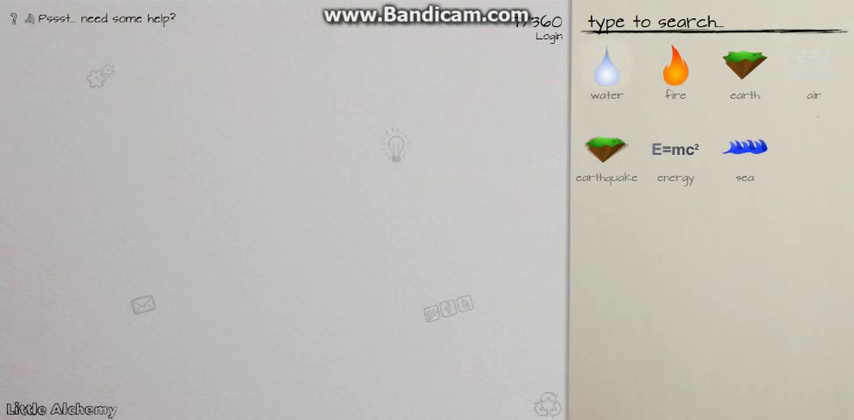
drag(672, 68, 496, 148)
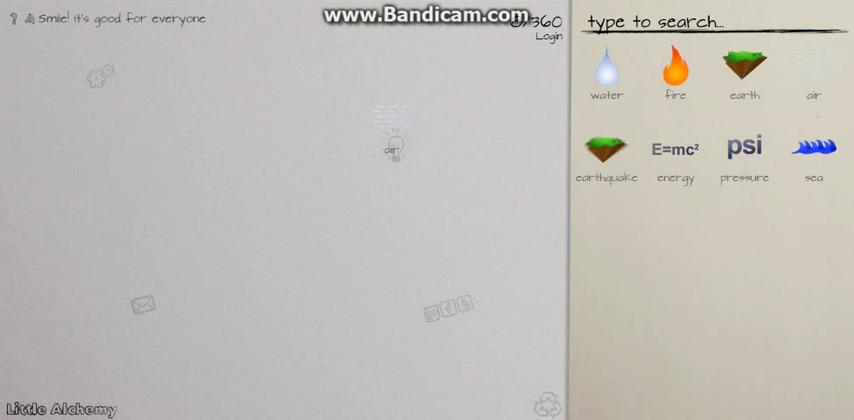
drag(672, 64, 388, 152)
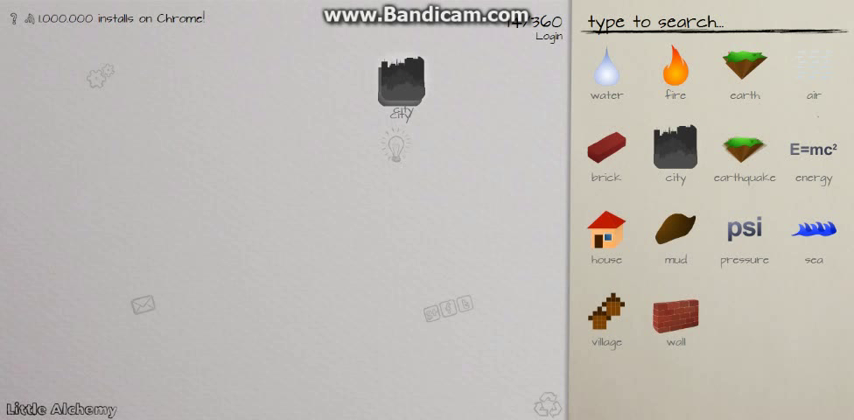
Combine energy, fire, earth and water into lava and obsidian, then stone and metal.
drag(676, 320, 376, 84)
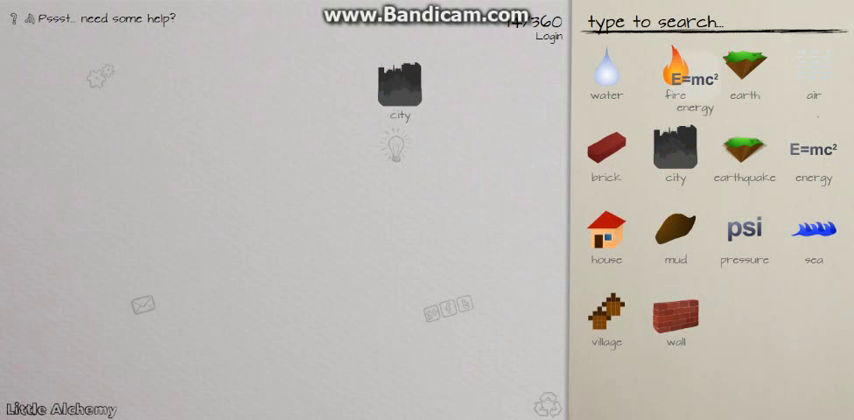
drag(688, 76, 398, 140)
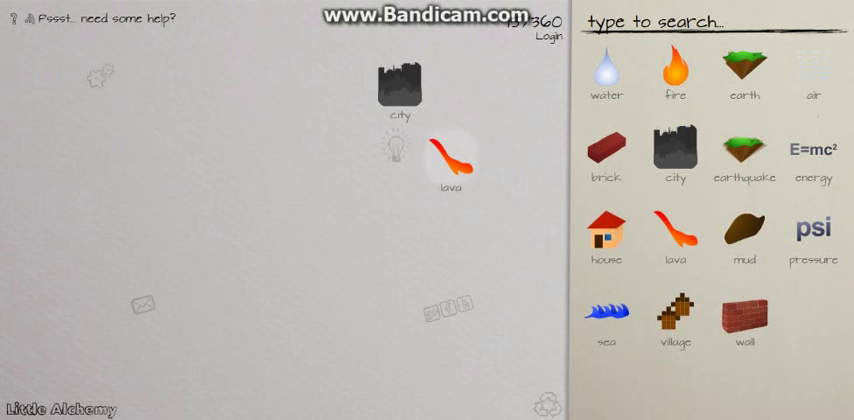
drag(450, 150, 456, 170)
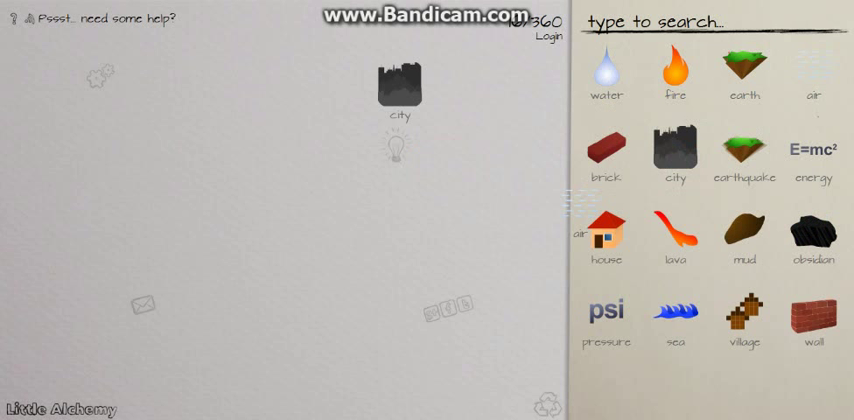
drag(812, 70, 400, 196)
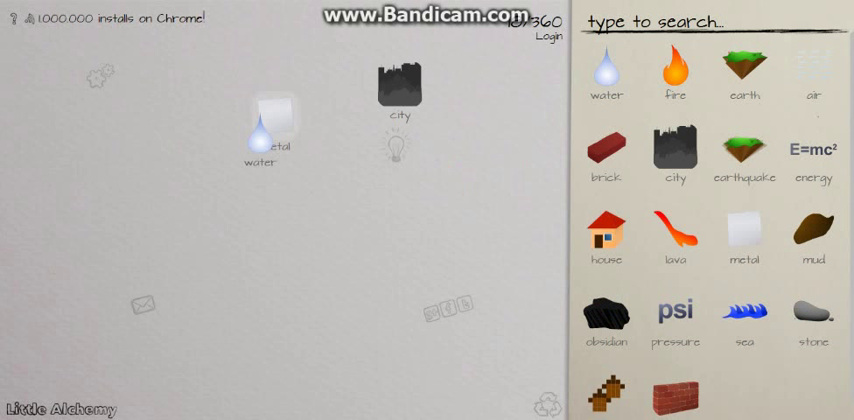
Combine metal and lava on the workspace to unlock geyser and mountain.
drag(262, 130, 424, 150)
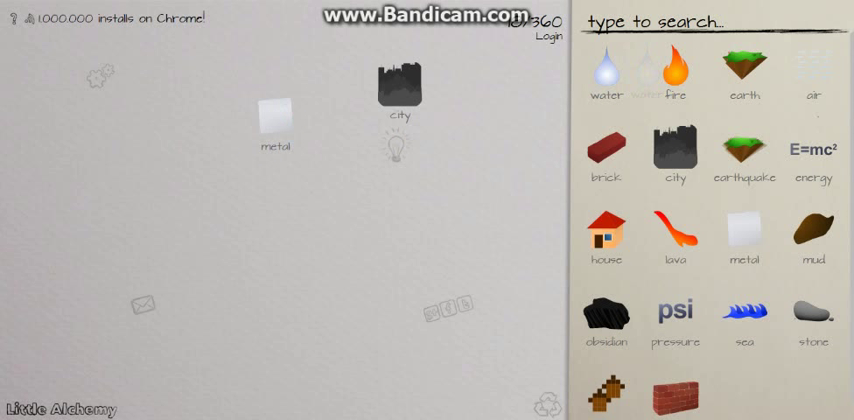
drag(674, 230, 472, 200)
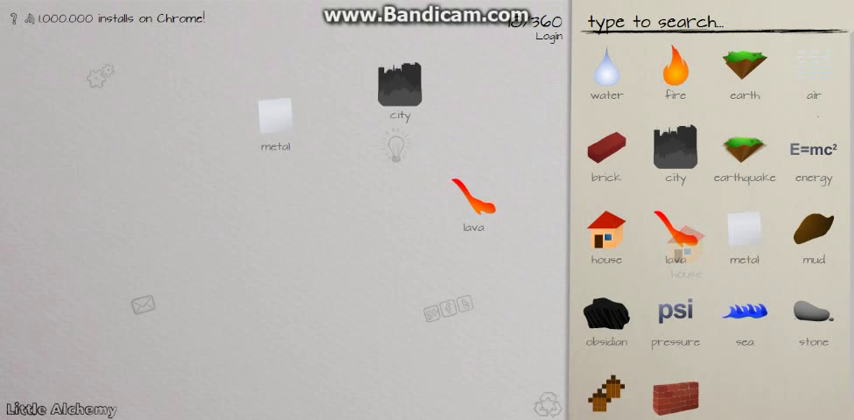
drag(474, 196, 276, 116)
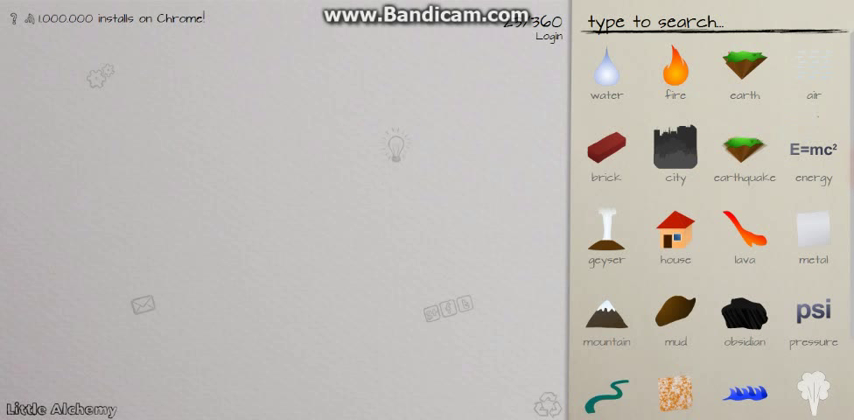
Grow a plant from rain, then combine mud and others into cloud, dust, gunpowder, explosion and atomic bomb.
drag(606, 72, 424, 140)
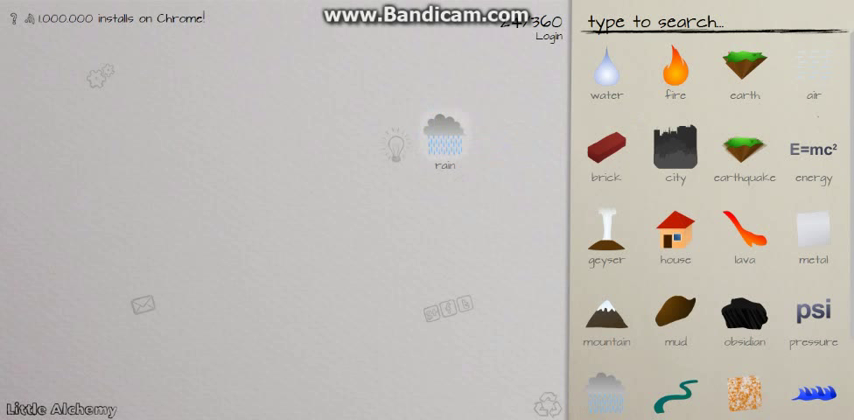
drag(440, 140, 440, 110)
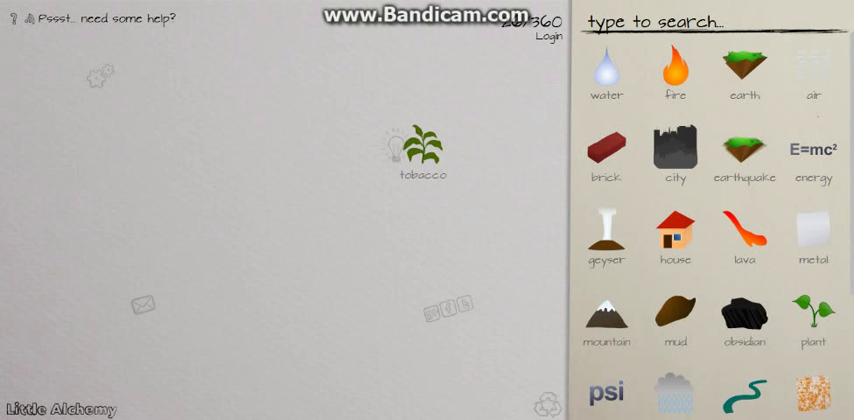
drag(424, 150, 672, 170)
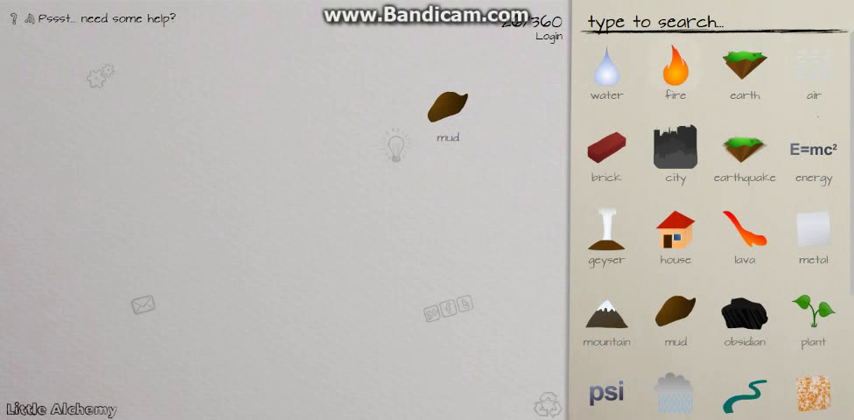
drag(772, 68, 444, 122)
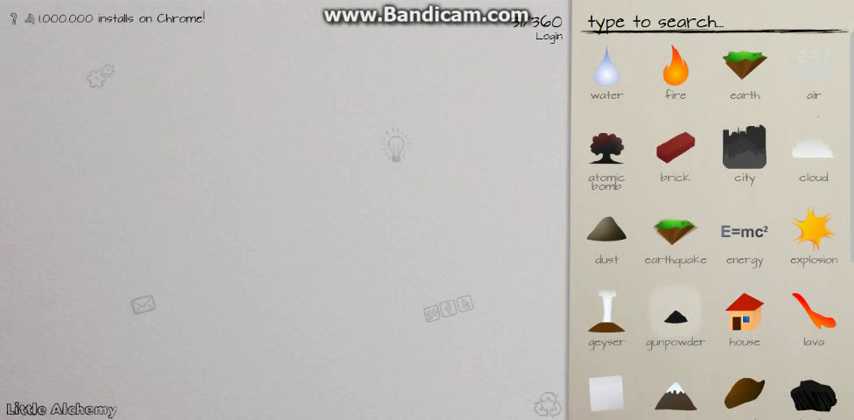
Scroll through the discovered element list before placing pressure on the workspace.
scroll(down, 3)
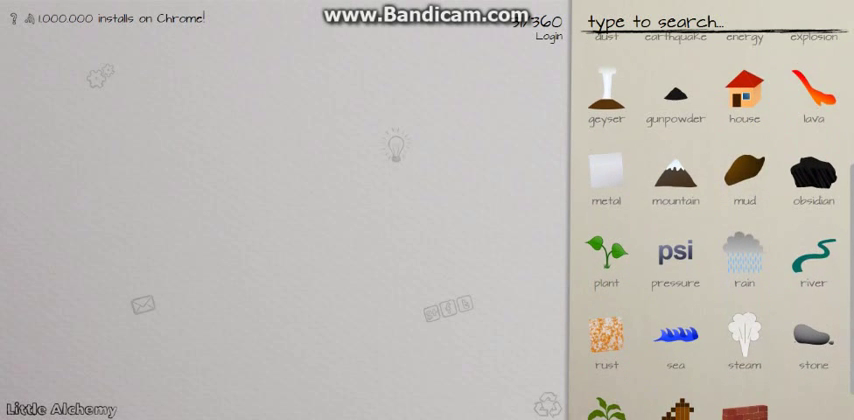
scroll(down, 3)
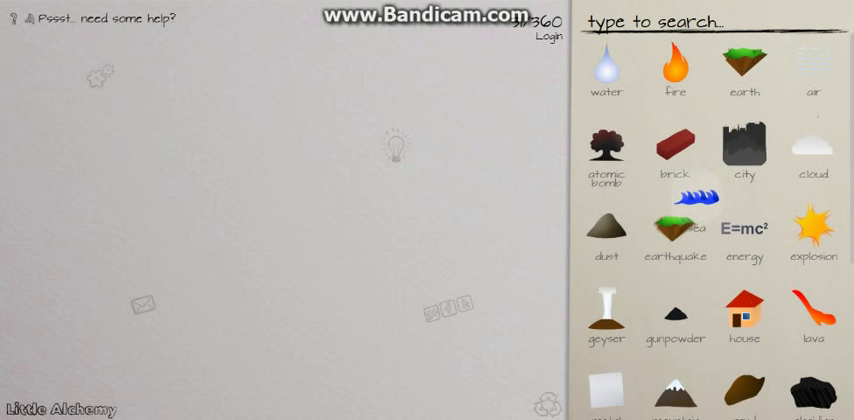
scroll(down, 3)
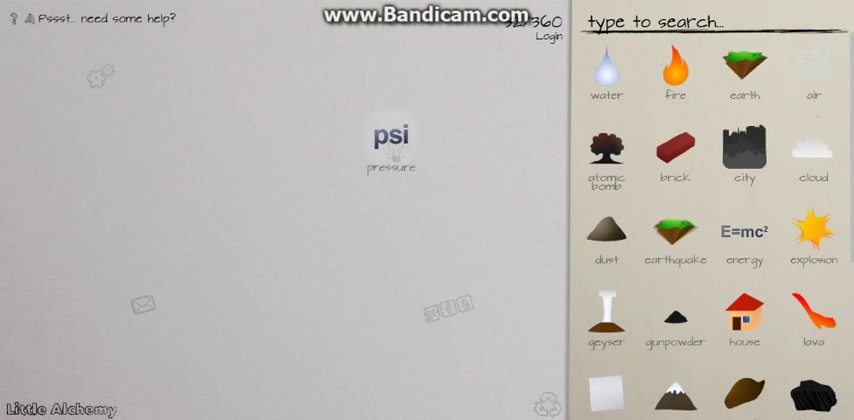
Combine pressure and earth with other elements to discover algae and garden.
drag(392, 144, 760, 144)
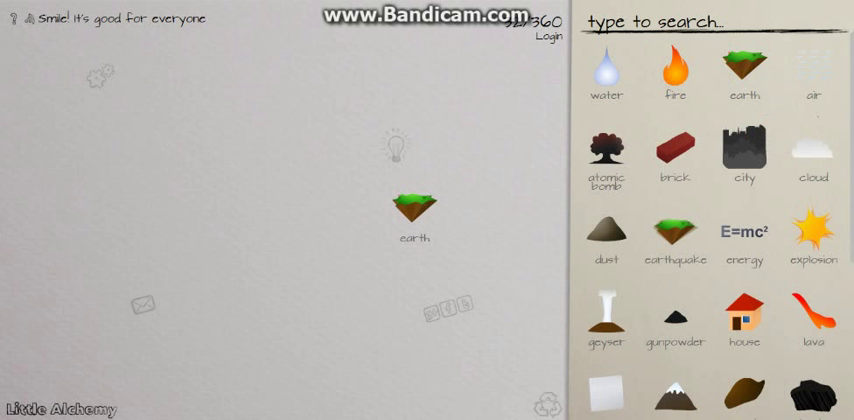
scroll(down, 3)
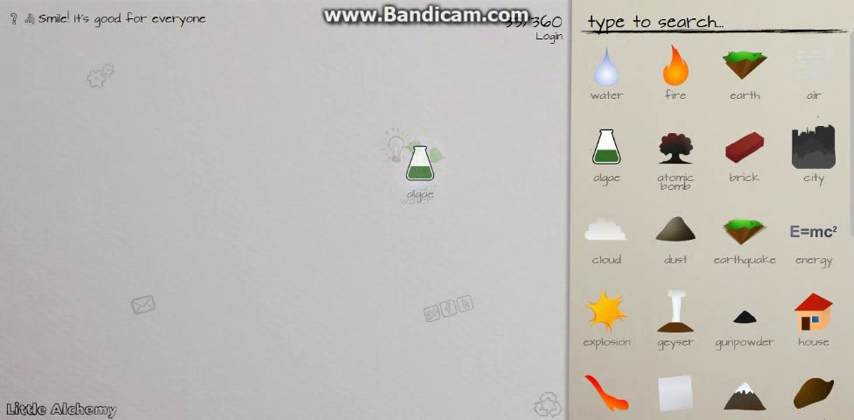
drag(604, 74, 466, 164)
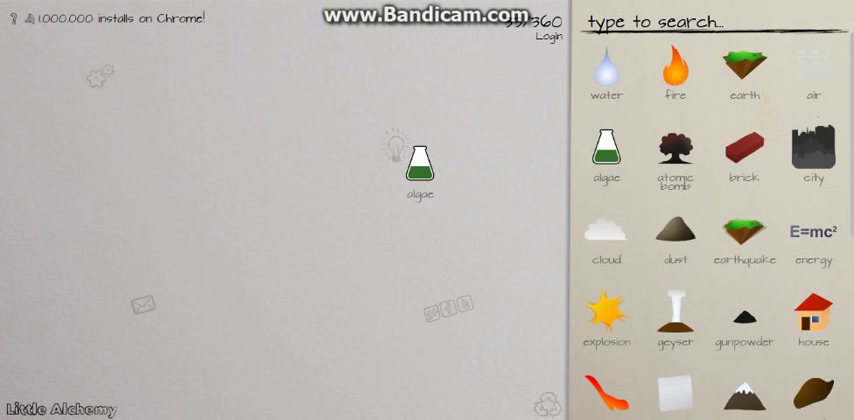
scroll(down, 3)
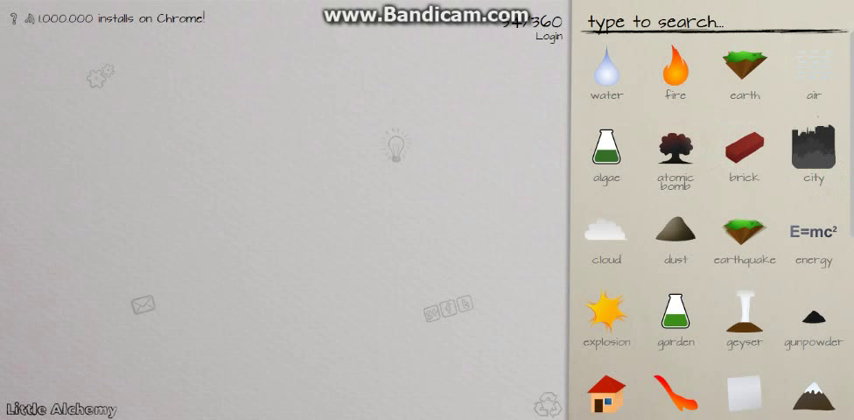
Stack two stones to build toward village, then look through the element list.
drag(672, 70, 422, 100)
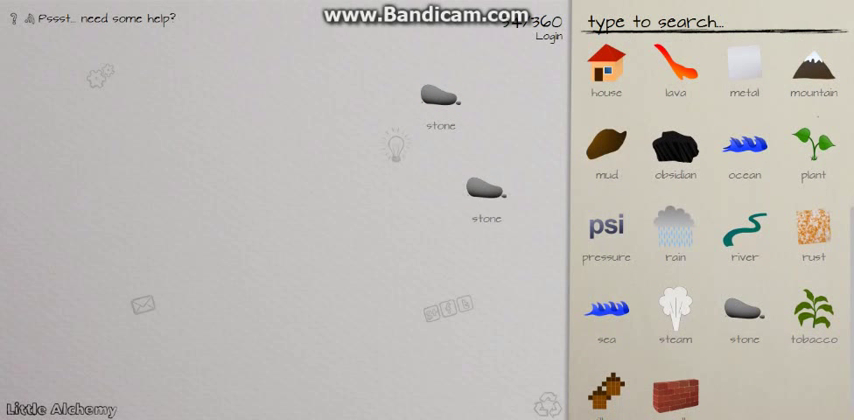
drag(484, 184, 440, 92)
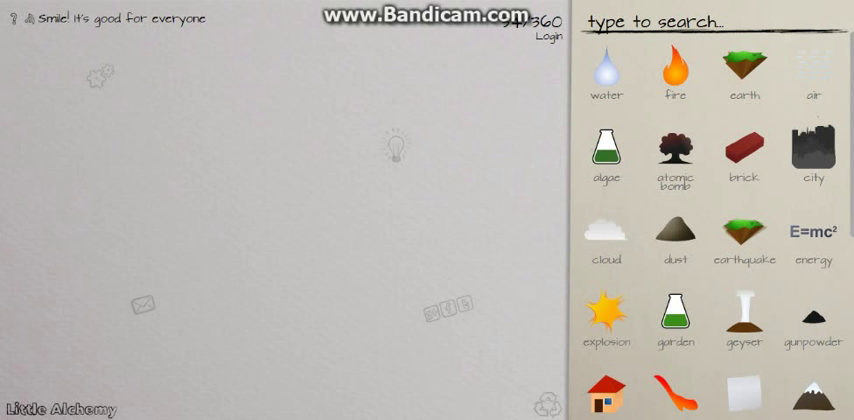
scroll(down, 3)
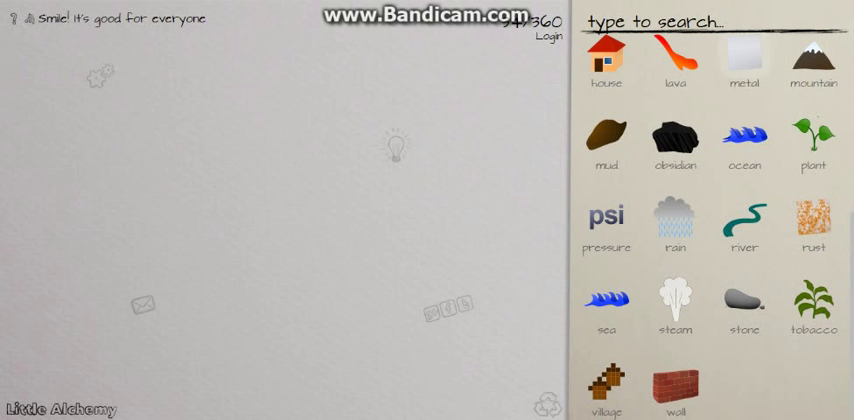
scroll(up, 3)
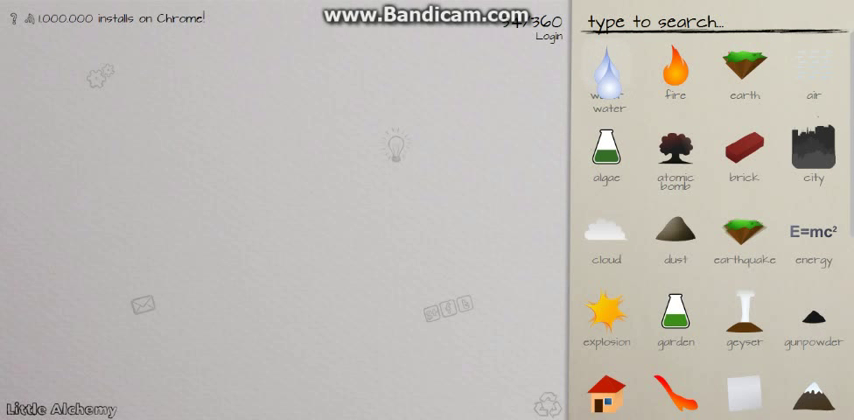
drag(604, 78, 498, 150)
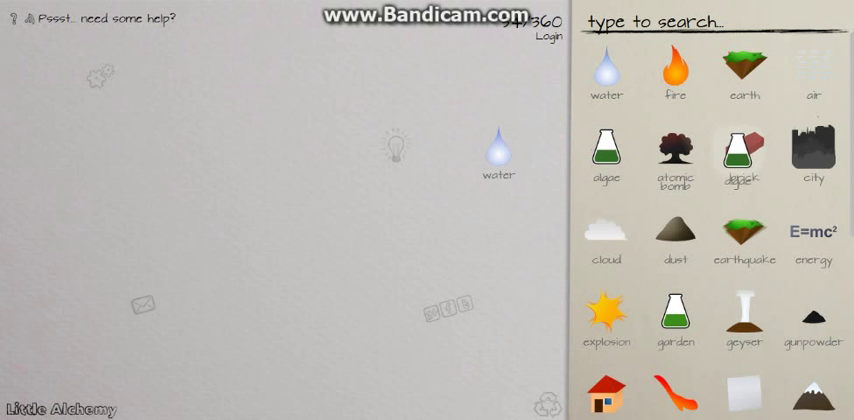
scroll(down, 3)
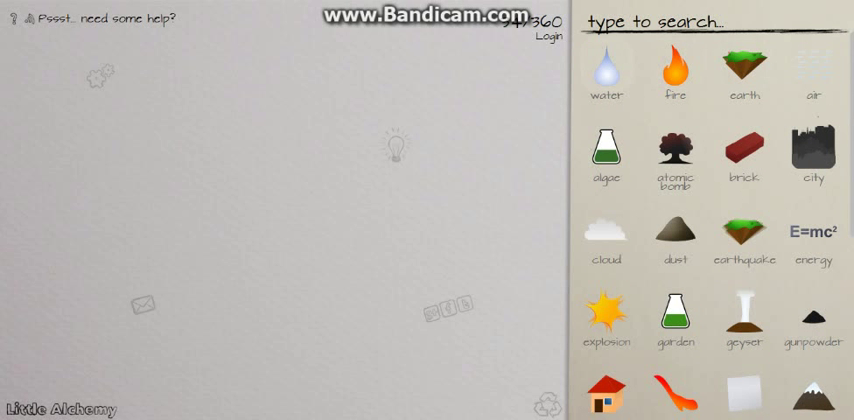
click(604, 76)
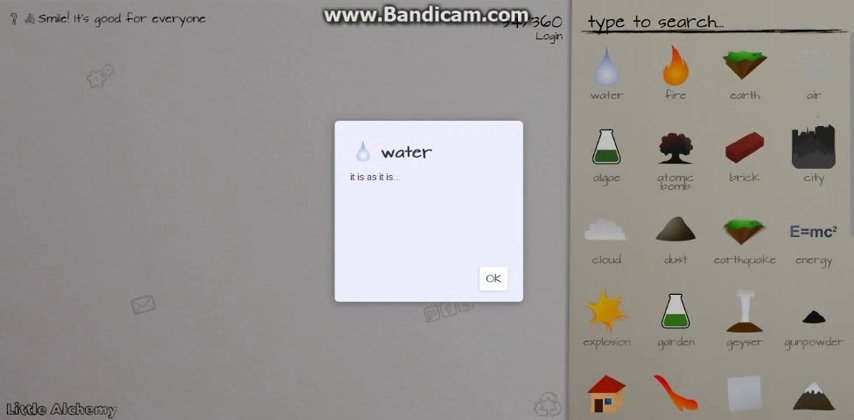
click(672, 72)
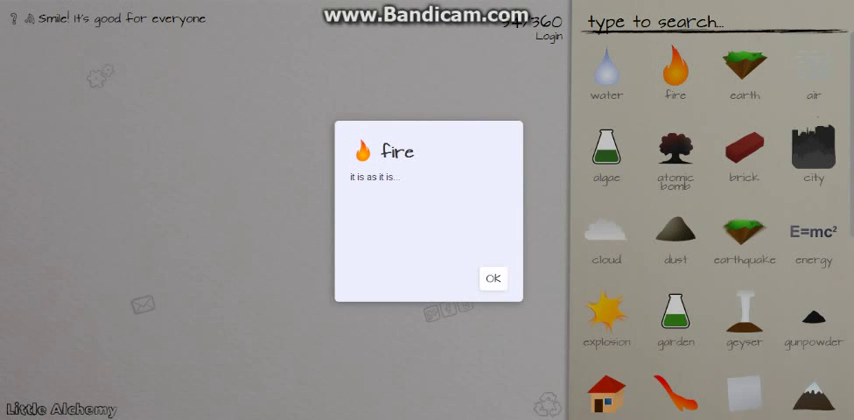
click(744, 72)
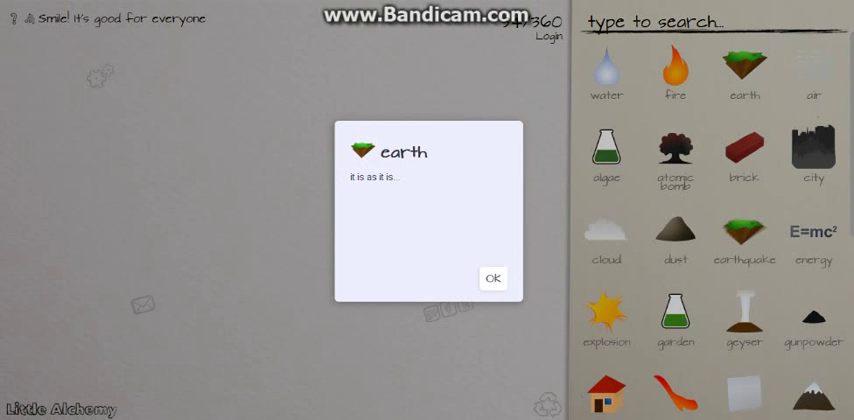
click(812, 72)
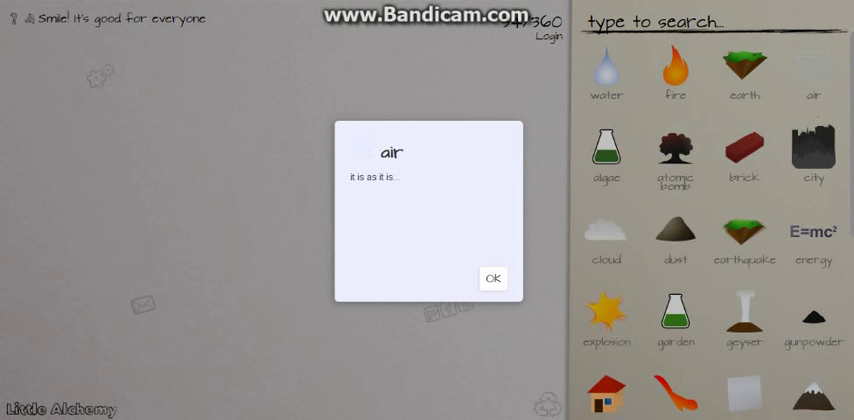
click(492, 278)
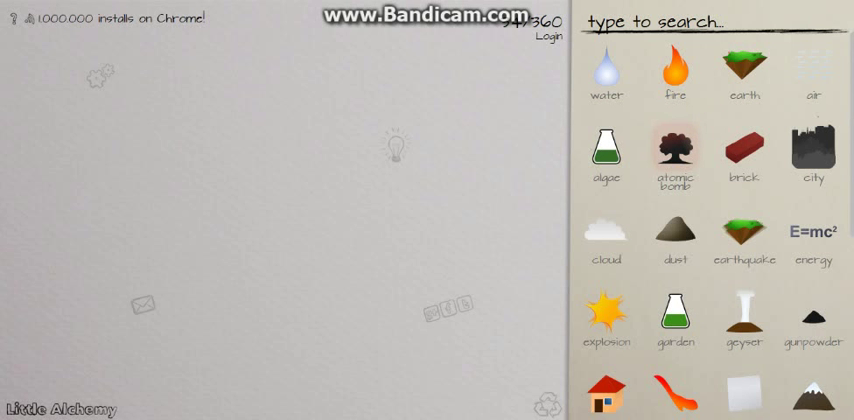
Scroll the element list while swamp is made and turned into life.
scroll(down, 3)
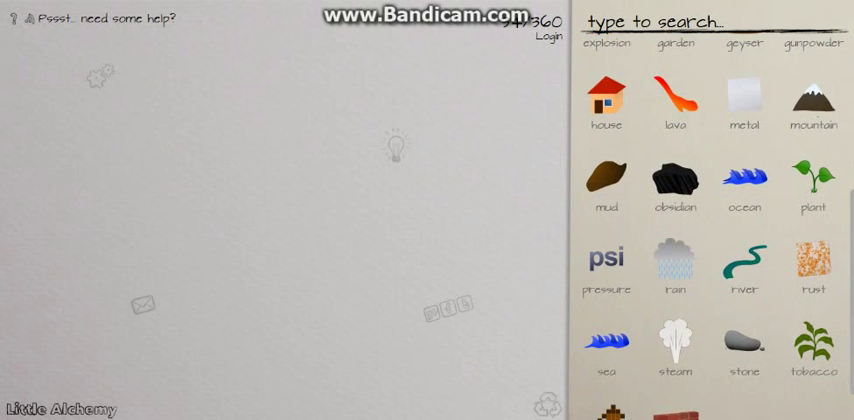
scroll(down, 3)
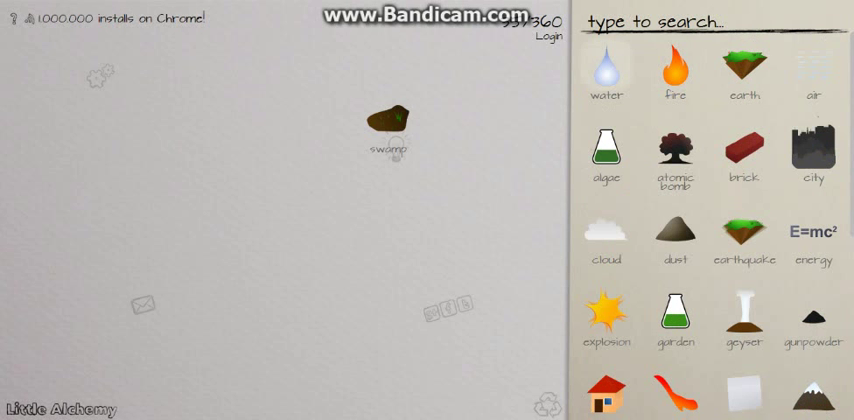
scroll(down, 3)
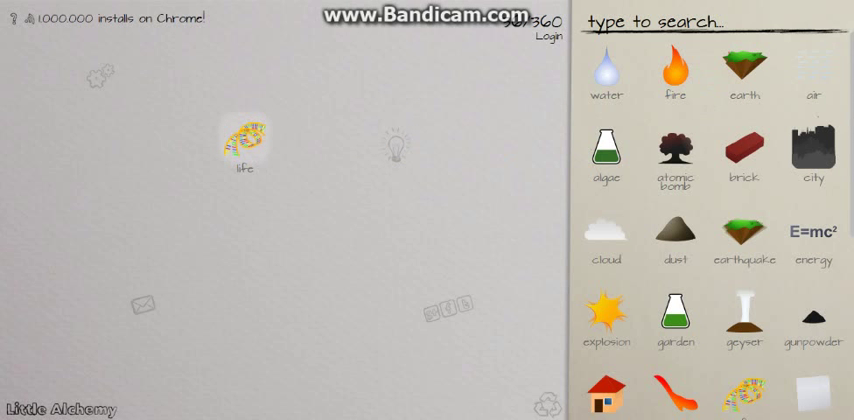
Drop another element onto life to make human, then combine humans into love.
scroll(down, 3)
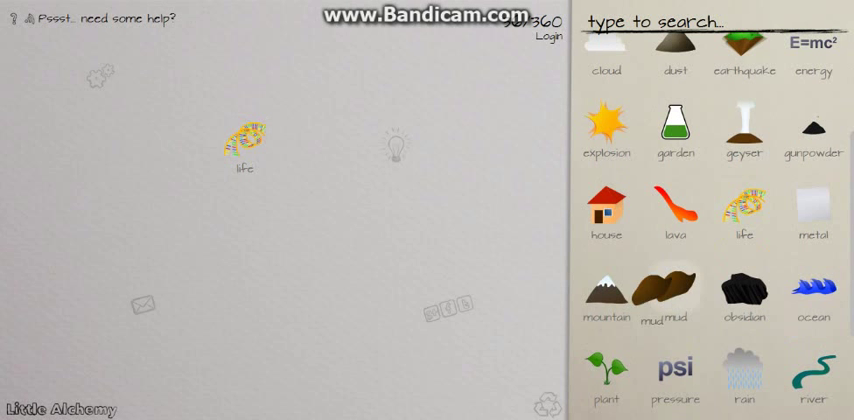
drag(676, 292, 276, 132)
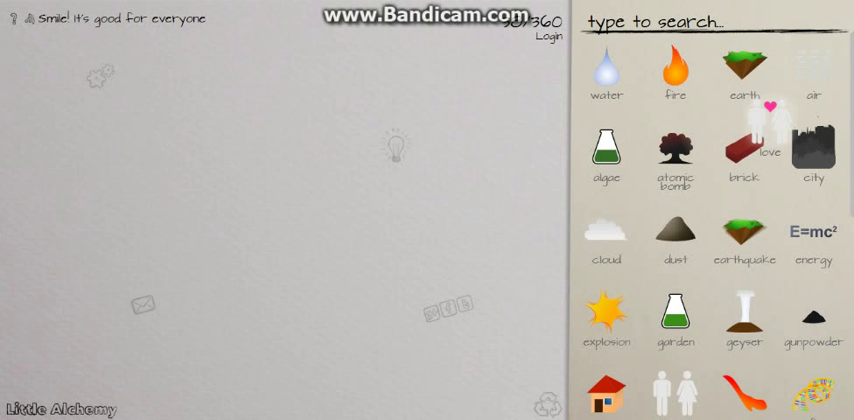
scroll(down, 3)
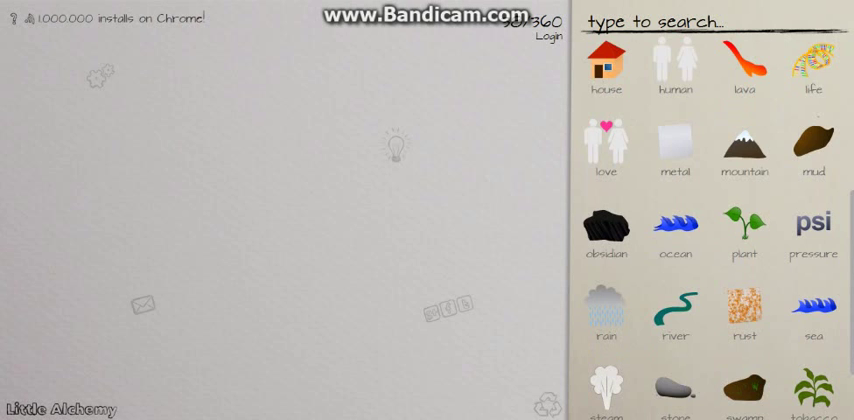